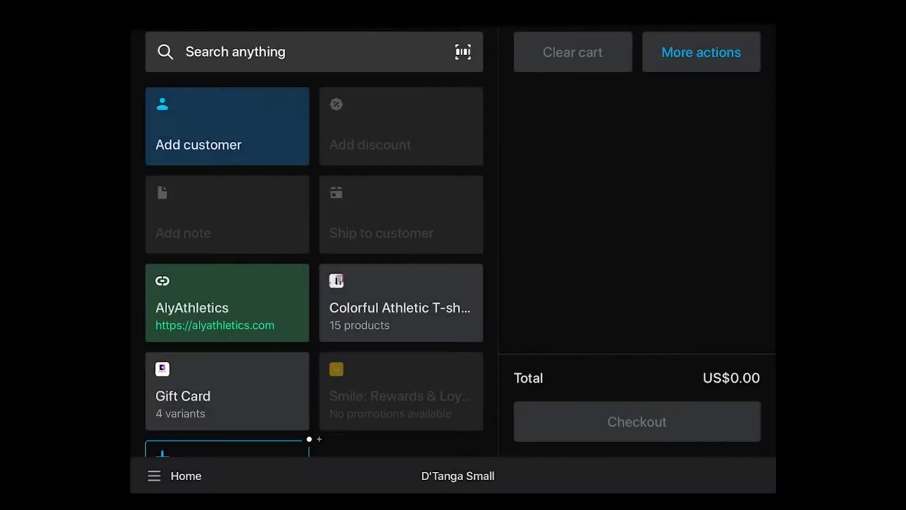
- Search the Orders list for 1188 to find the single US$48.66 order
{"action": "left_click", "coordinate": [154, 475]}
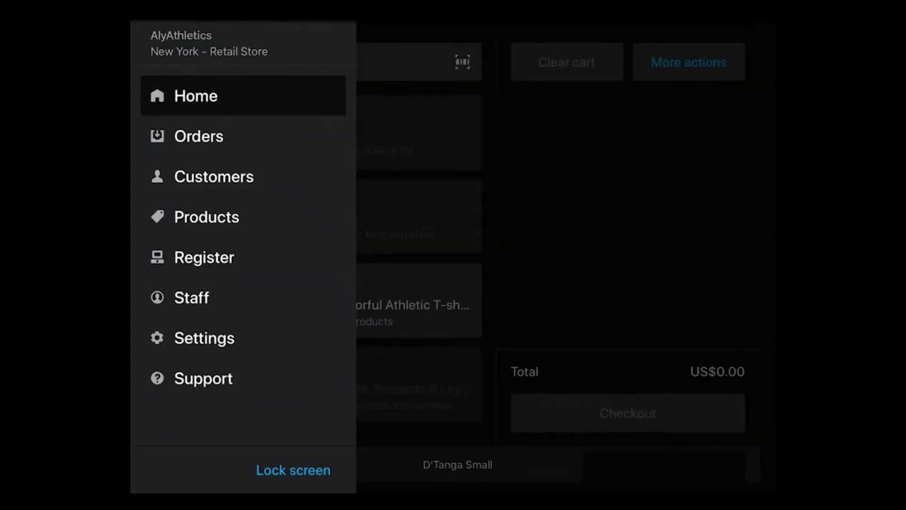
{"action": "left_click", "coordinate": [199, 136]}
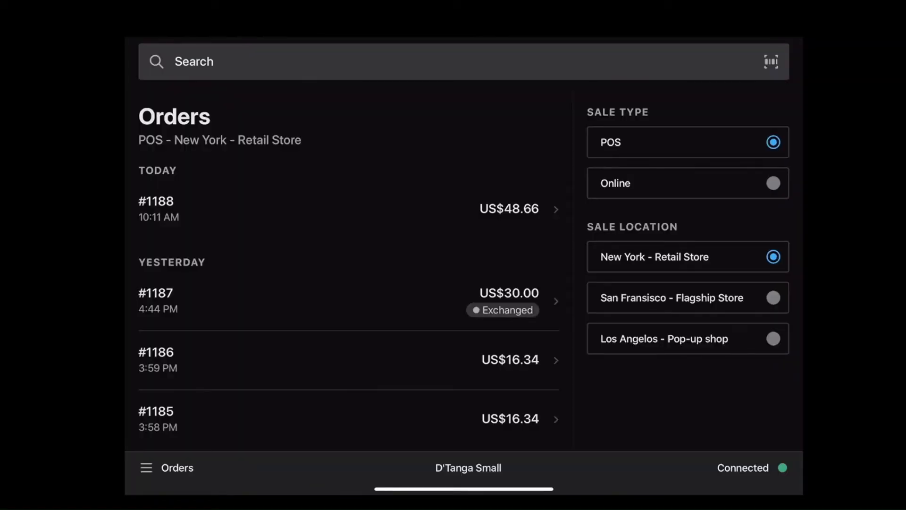
{"action": "type", "text": "1188"}
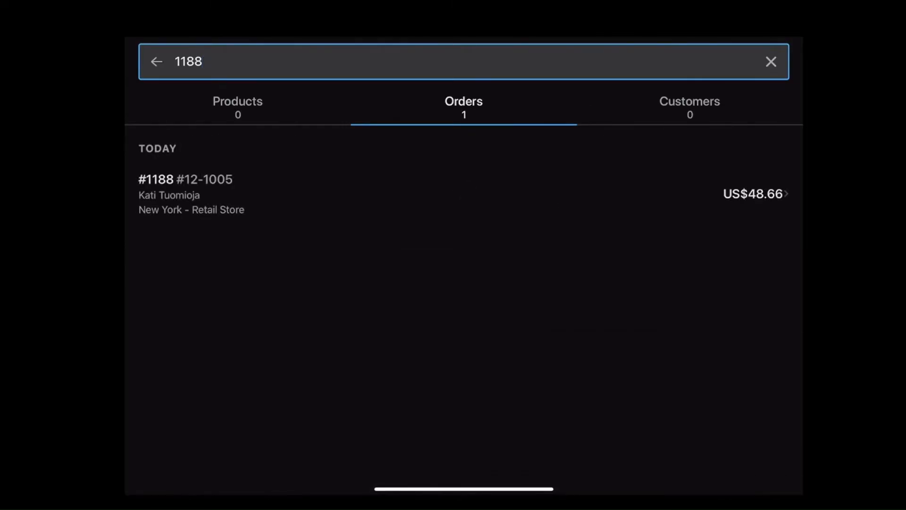
- Open order #1188 and return one Classic Yoga Mat and one Contrast Short Sleeve T-Shirt
{"action": "left_click", "coordinate": [185, 180]}
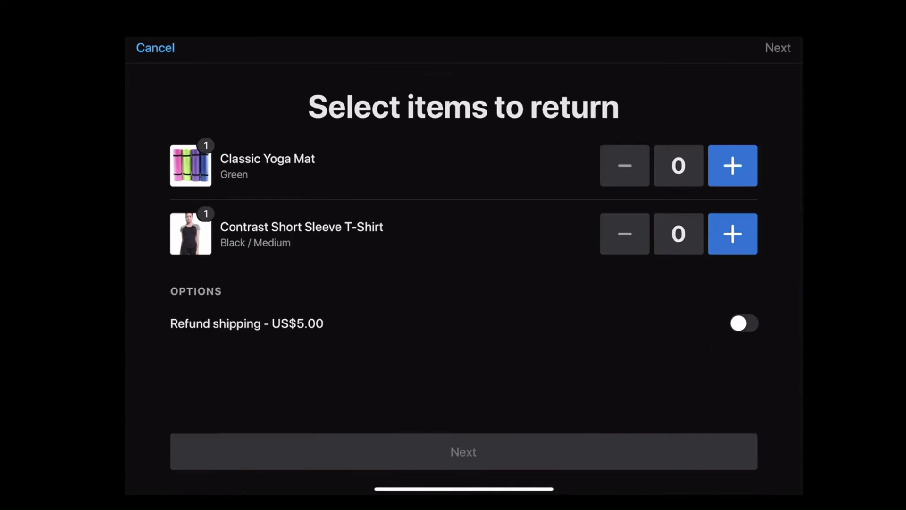
{"action": "left_click", "coordinate": [732, 165]}
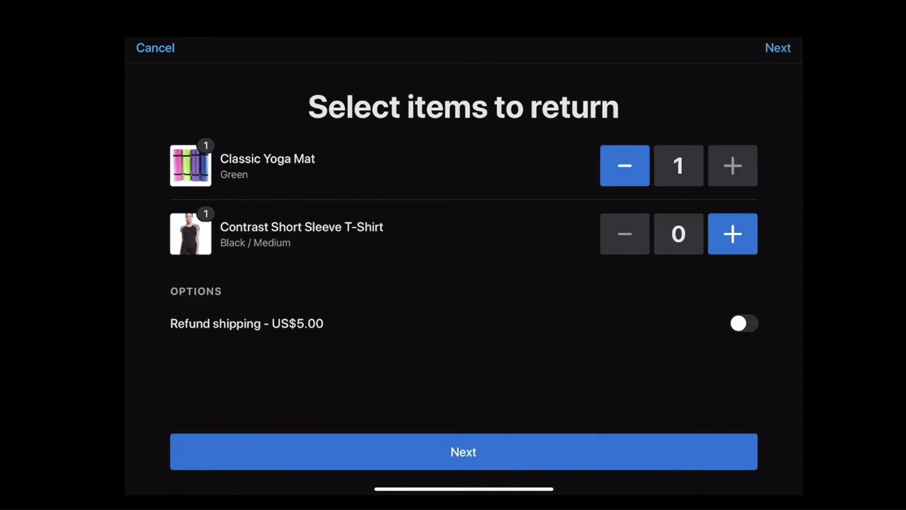
{"action": "left_click", "coordinate": [779, 49]}
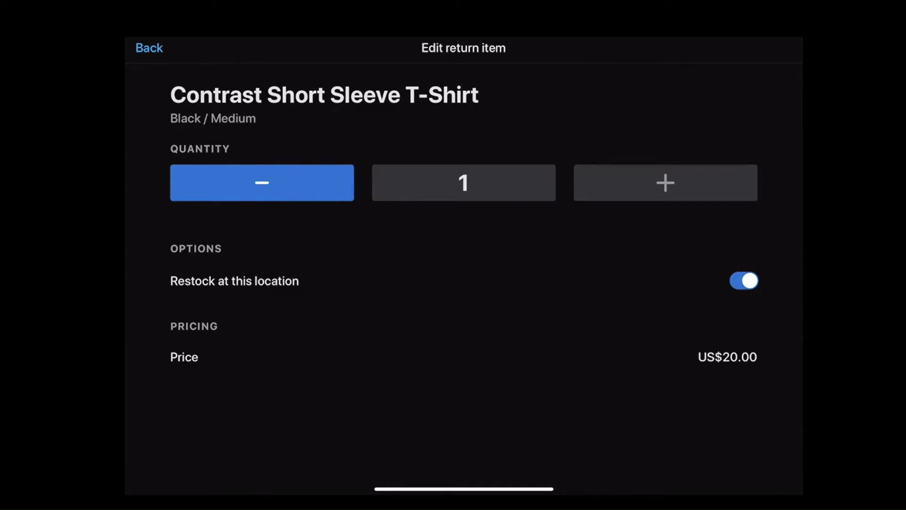
- Set the T-shirt to Don't restock, keeping shipping refunded in the US$48.66 summary
{"action": "left_click", "coordinate": [743, 281]}
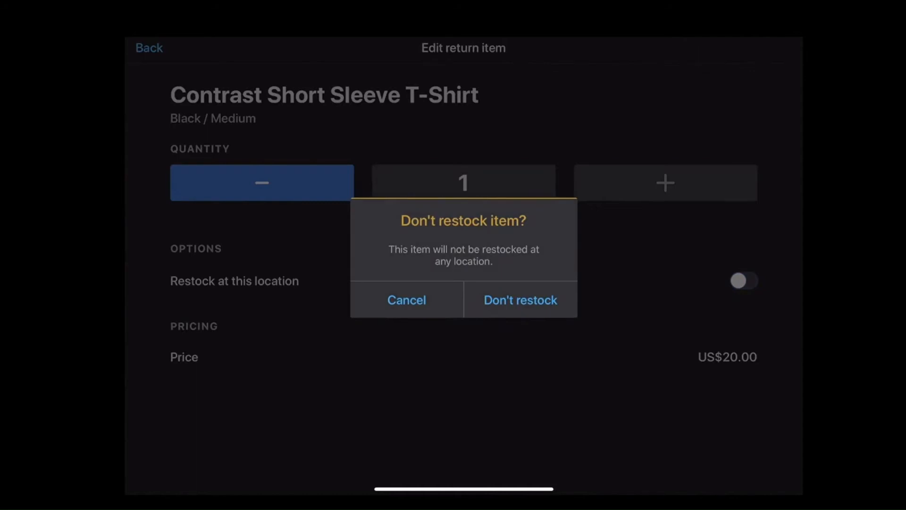
{"action": "left_click", "coordinate": [520, 300]}
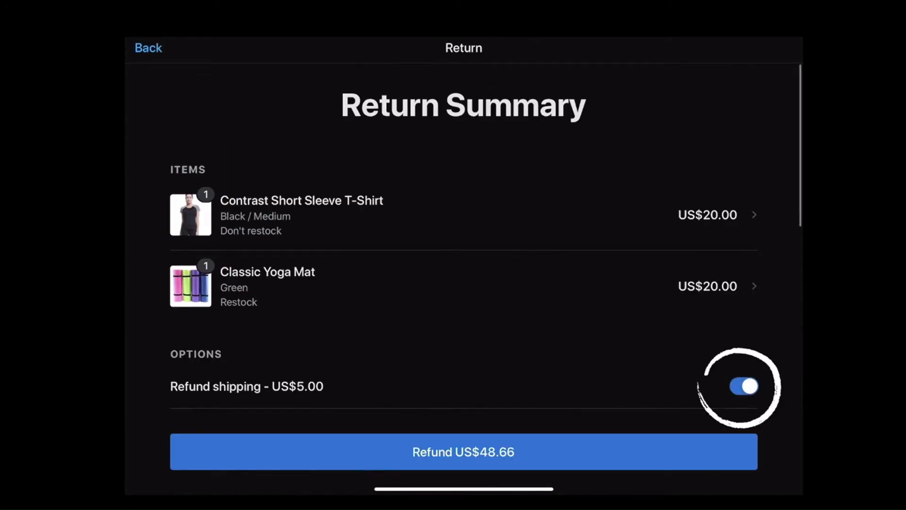
{"action": "scroll", "scroll_direction": "down", "scroll_amount": 3}
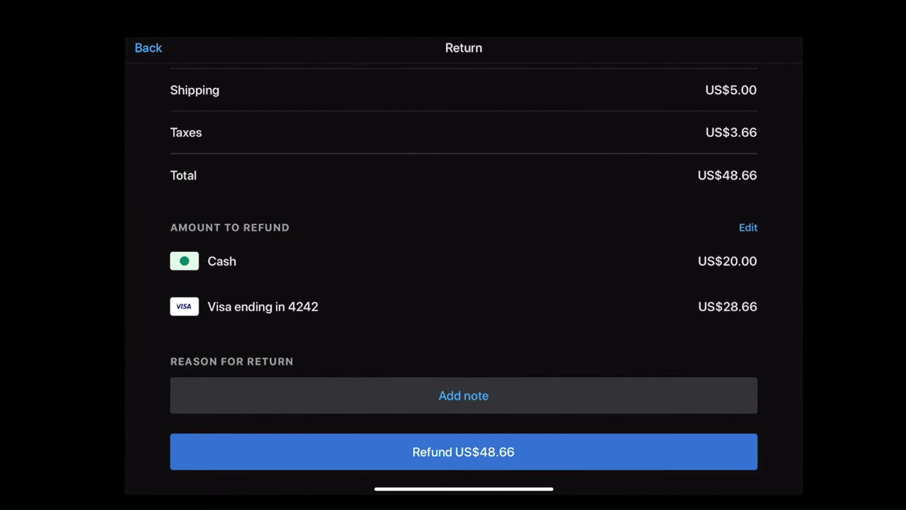
{"action": "left_click", "coordinate": [748, 228]}
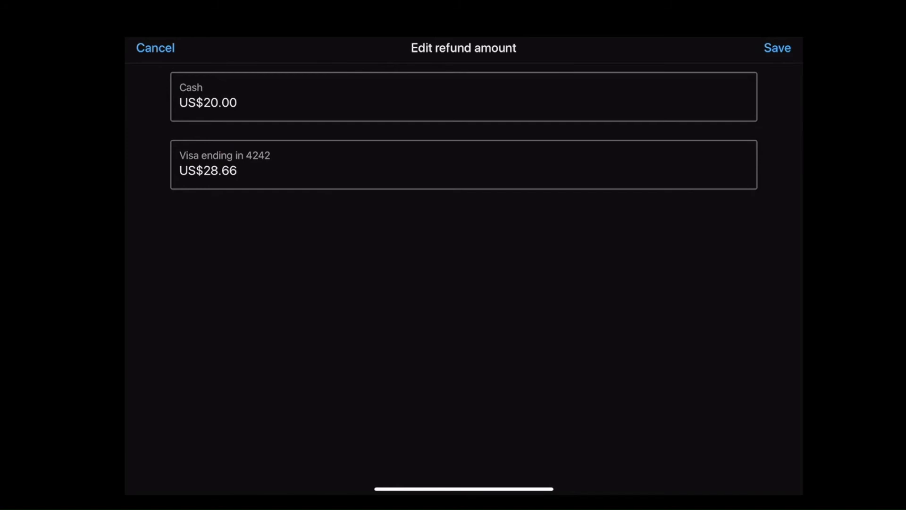
{"action": "left_click", "coordinate": [778, 48]}
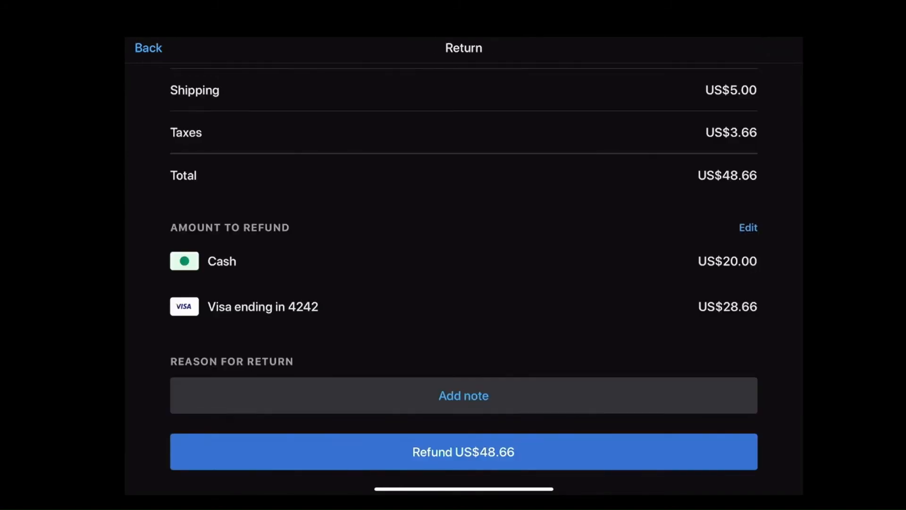
- Refund US$48.66 for reason Product damaged, mark it refunded, then reopen order #1188
{"action": "left_click", "coordinate": [463, 395]}
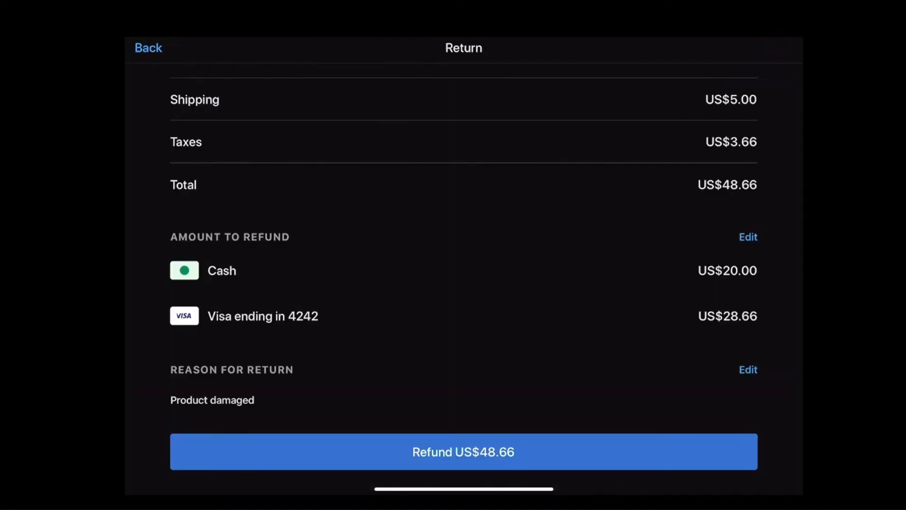
{"action": "left_click", "coordinate": [462, 452]}
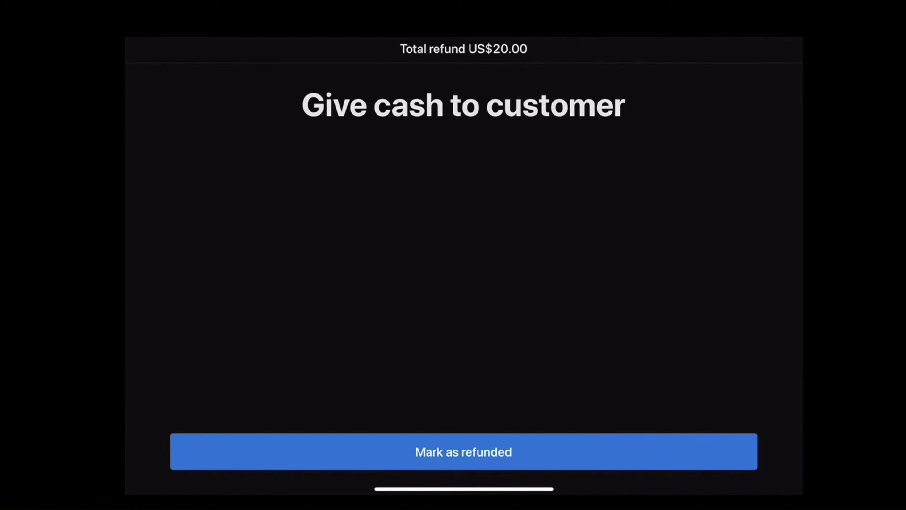
{"action": "left_click", "coordinate": [462, 452]}
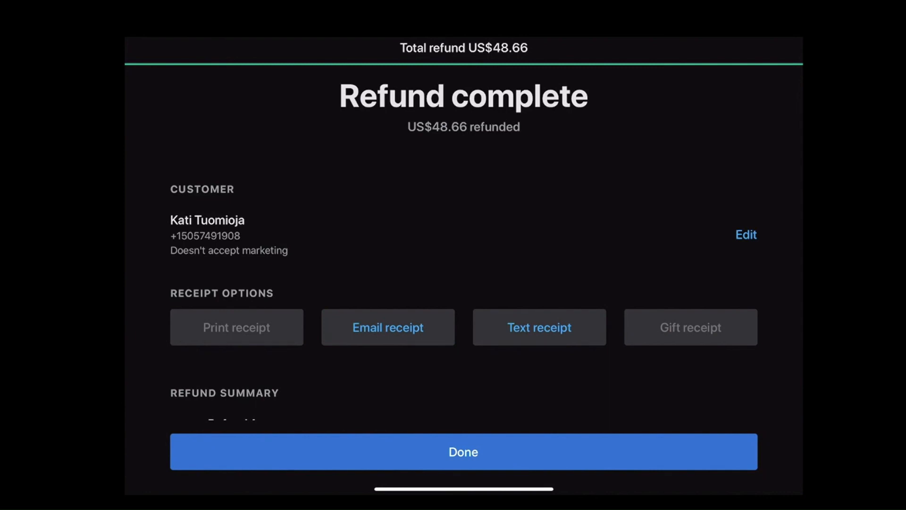
{"action": "left_click", "coordinate": [463, 451]}
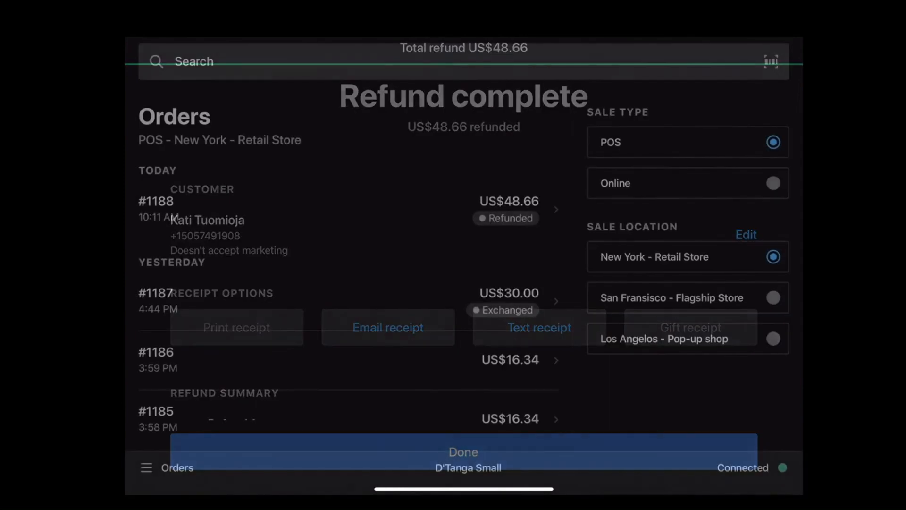
{"action": "left_click", "coordinate": [463, 452]}
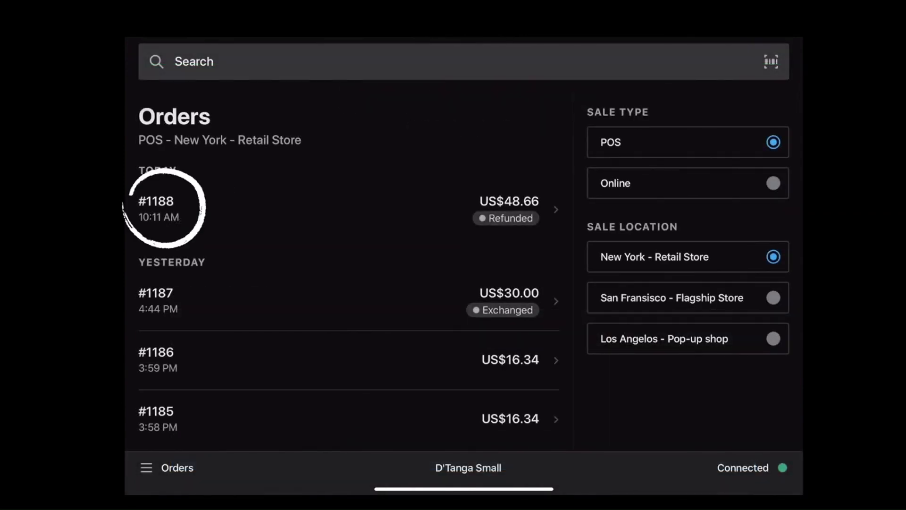
{"action": "left_click", "coordinate": [156, 208]}
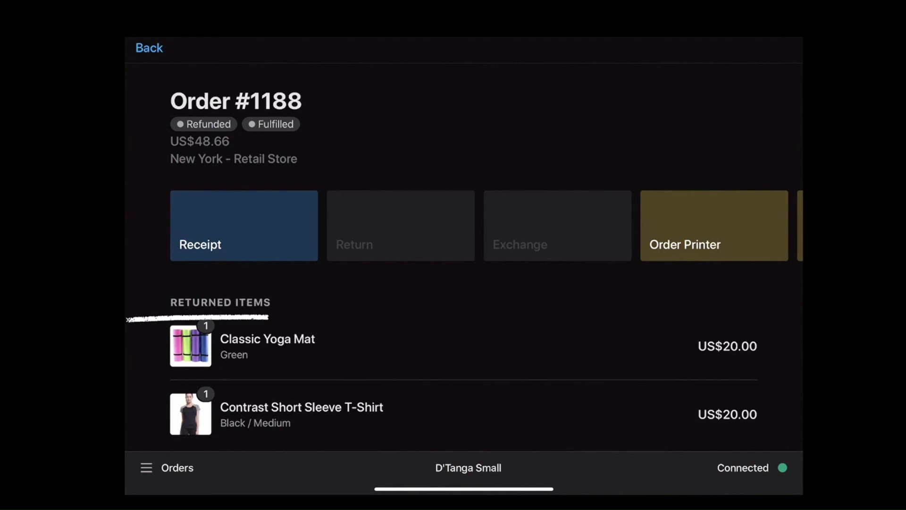